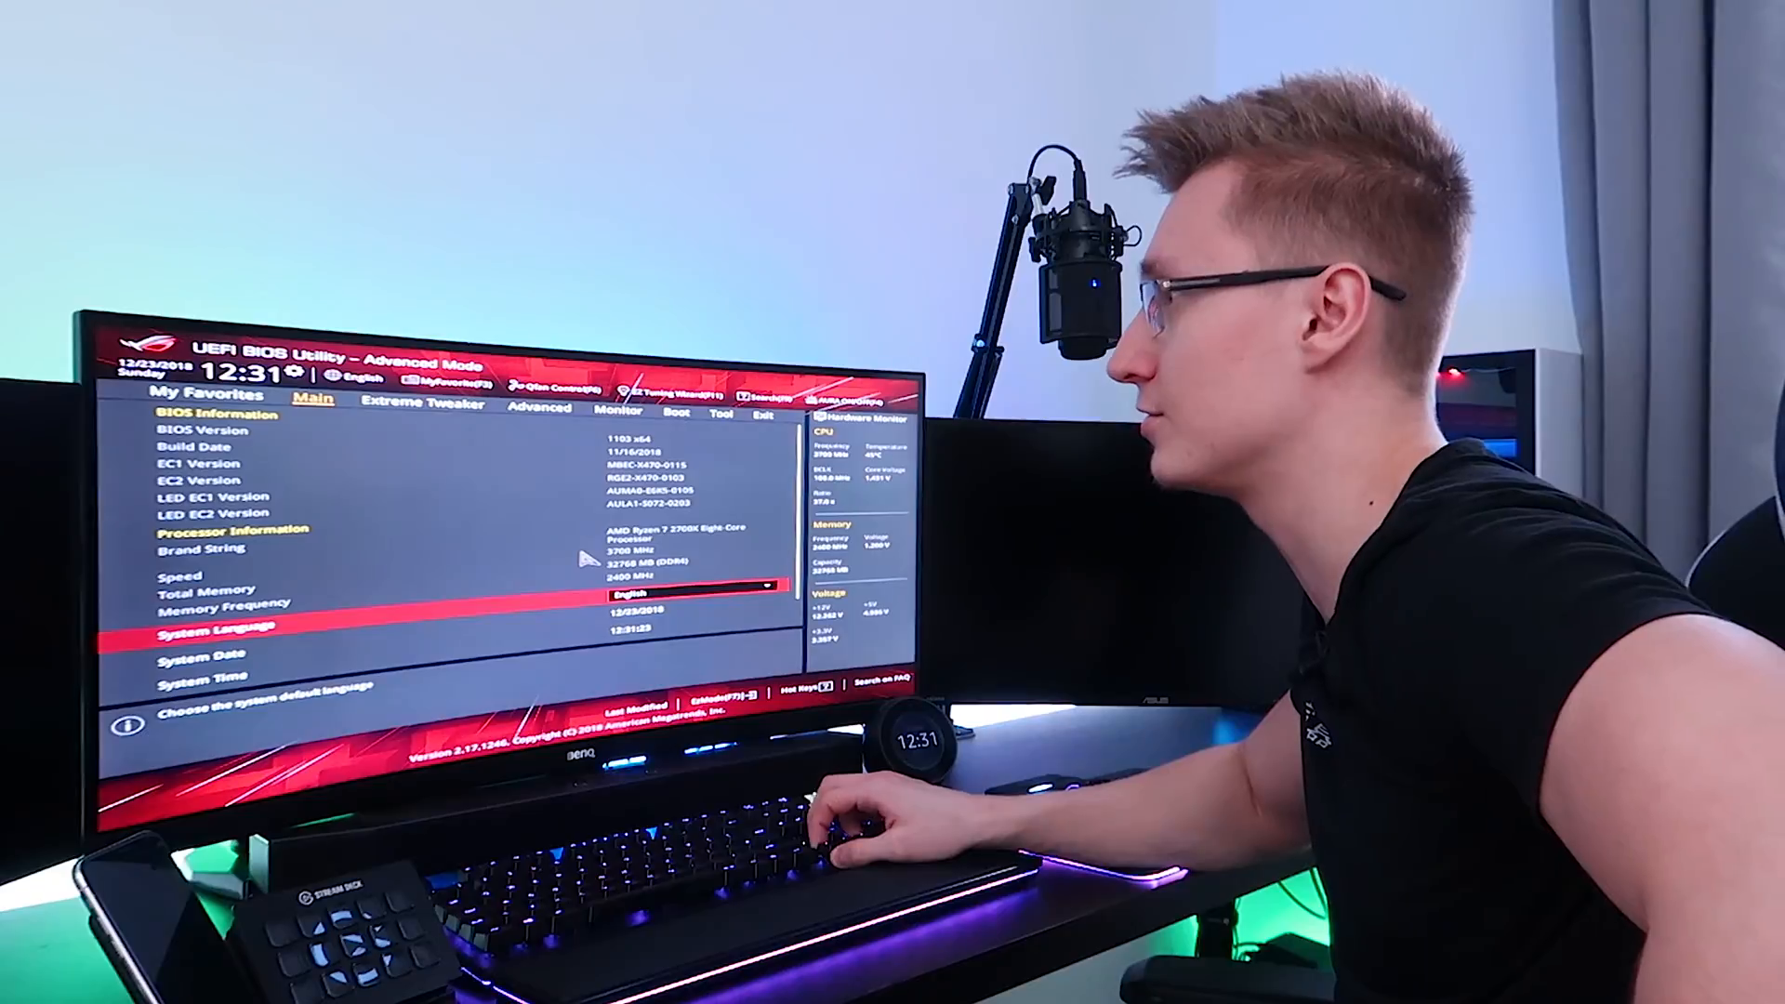
# Bring up the Save Changes & Reset confirmation from the Exit menu.
pyautogui.click(423, 404)
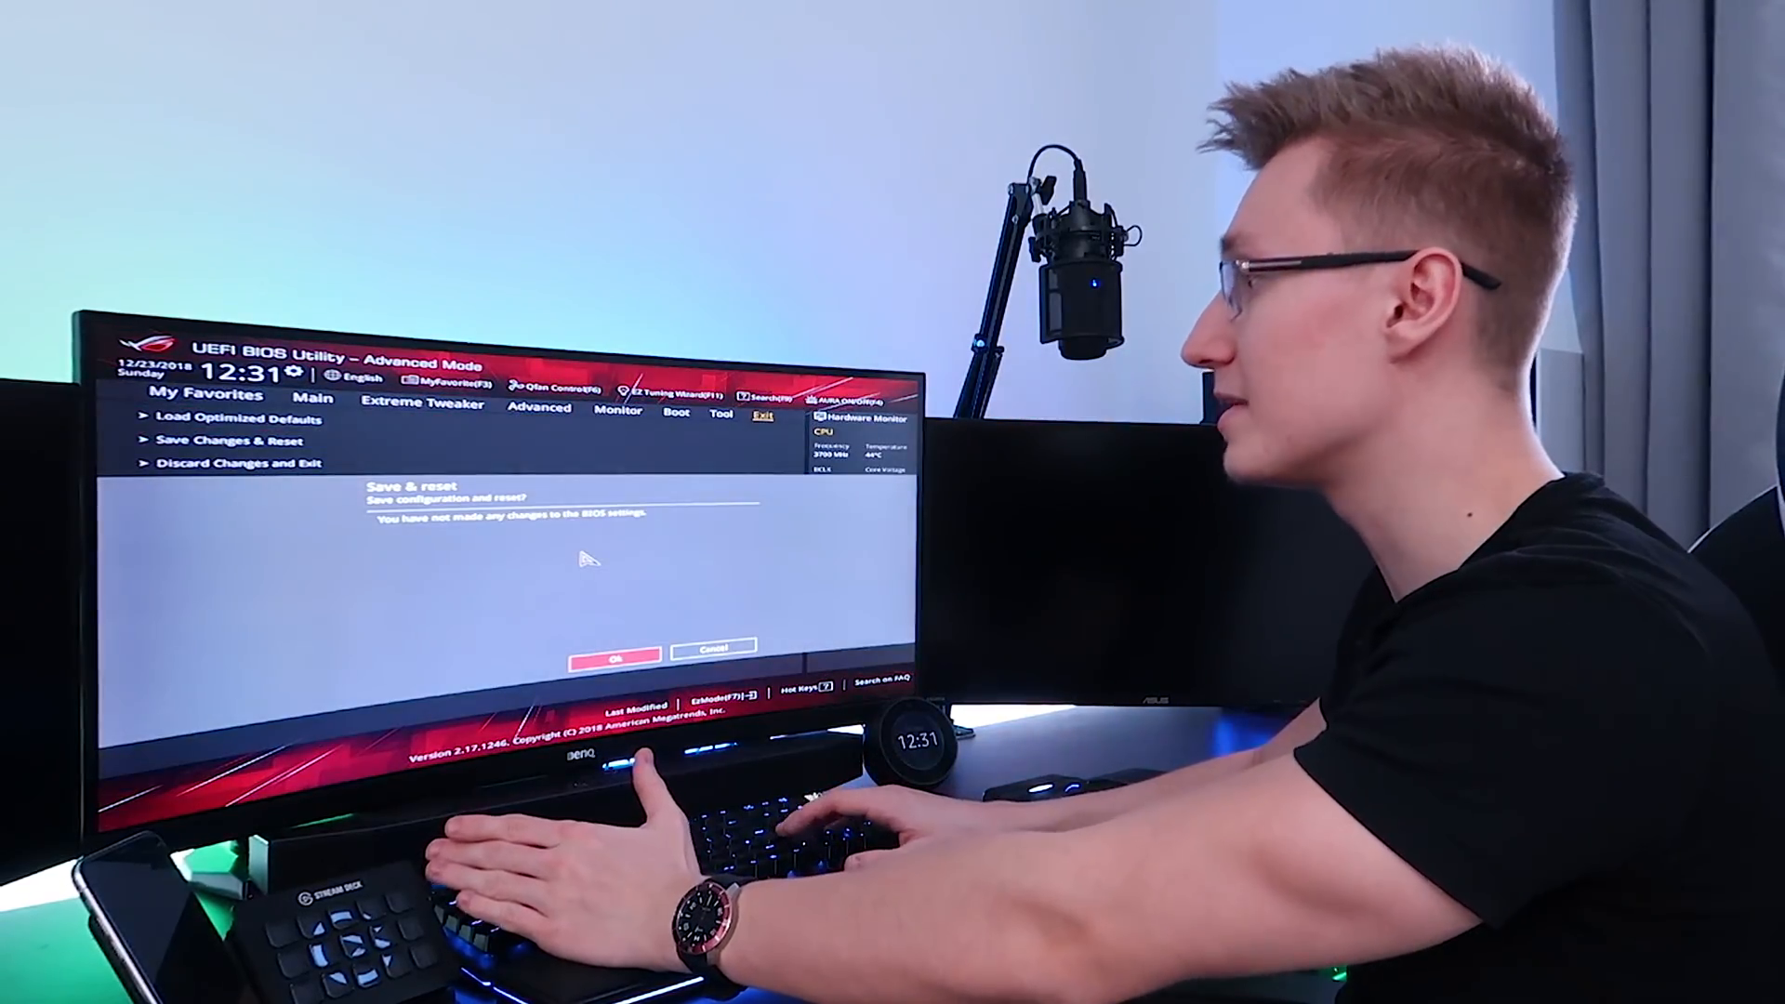
pyautogui.click(614, 648)
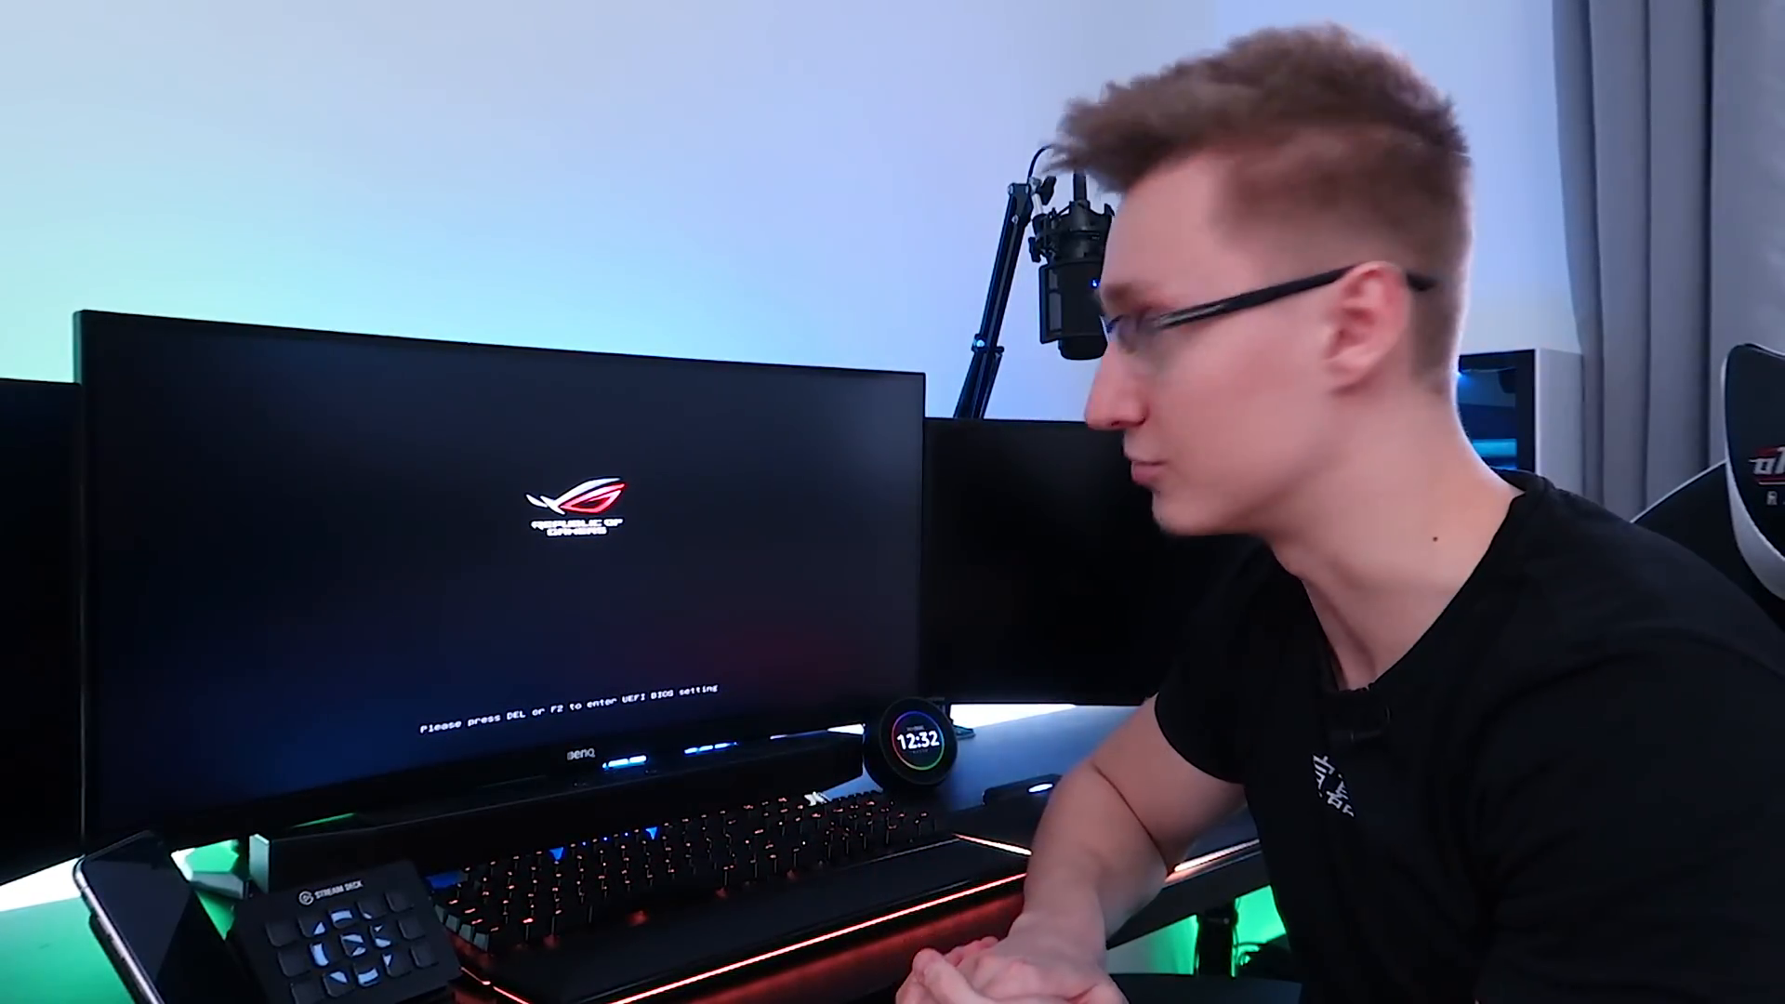